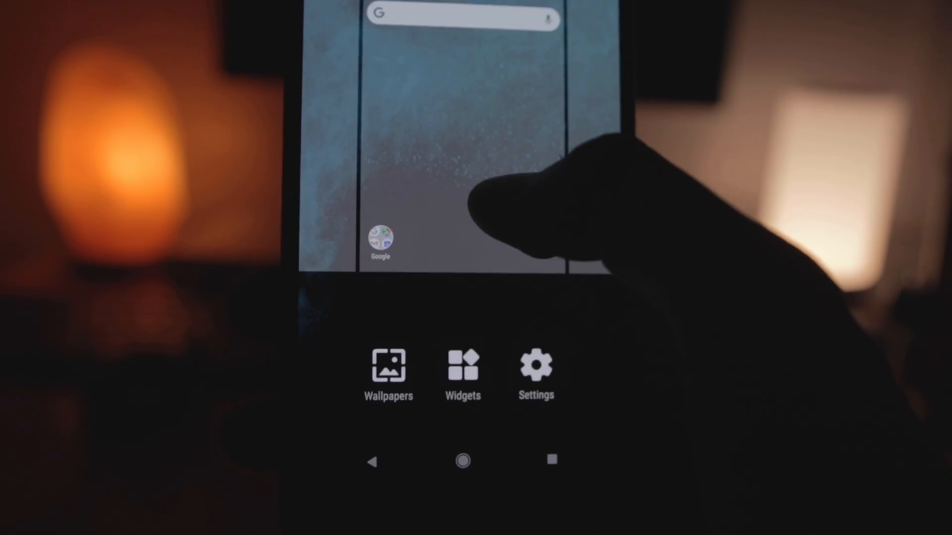
# Bring up the Widgets list from the home screen menu
pyautogui.click(462, 369)
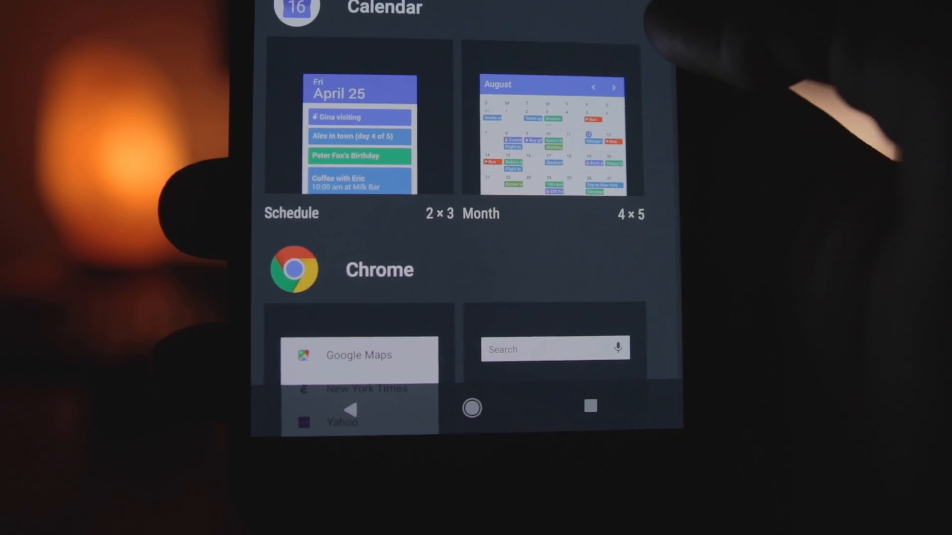
# Scroll the widget list until the Settings shortcut entry is visible
pyautogui.scroll(-3)
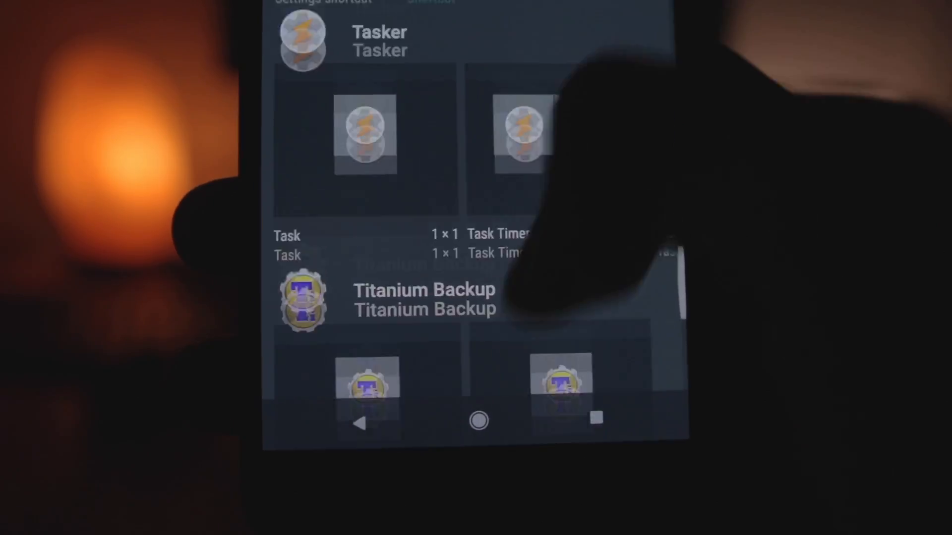
pyautogui.scroll(3)
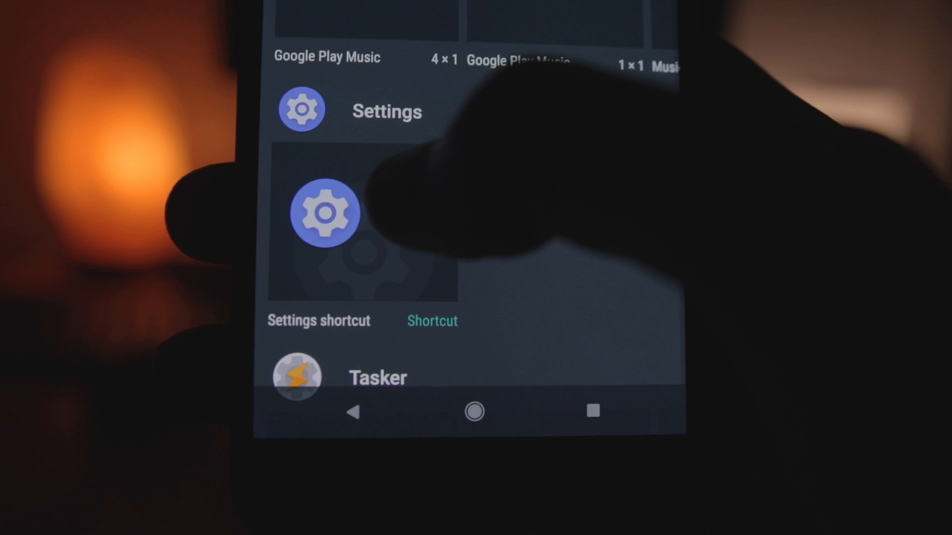